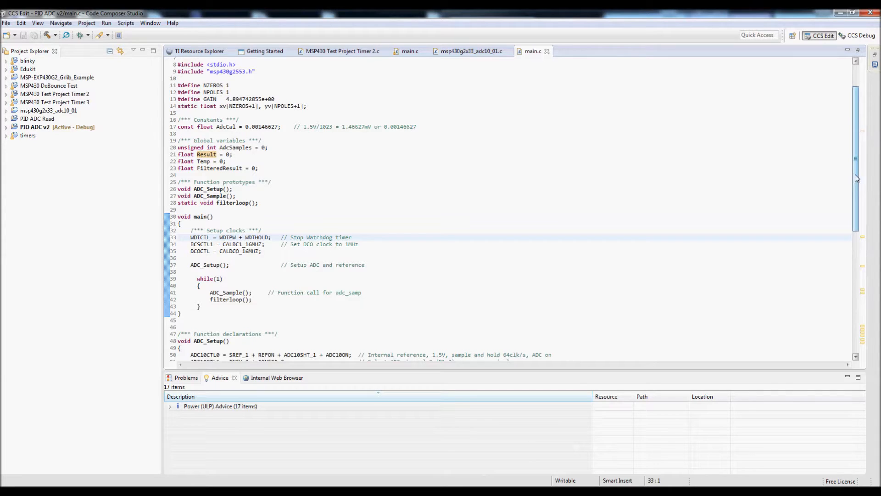
Step: Scroll through main.c and highlight the Result and FilteredResult variables
{"action": "scroll", "scroll_direction": "down", "scroll_amount": 3}
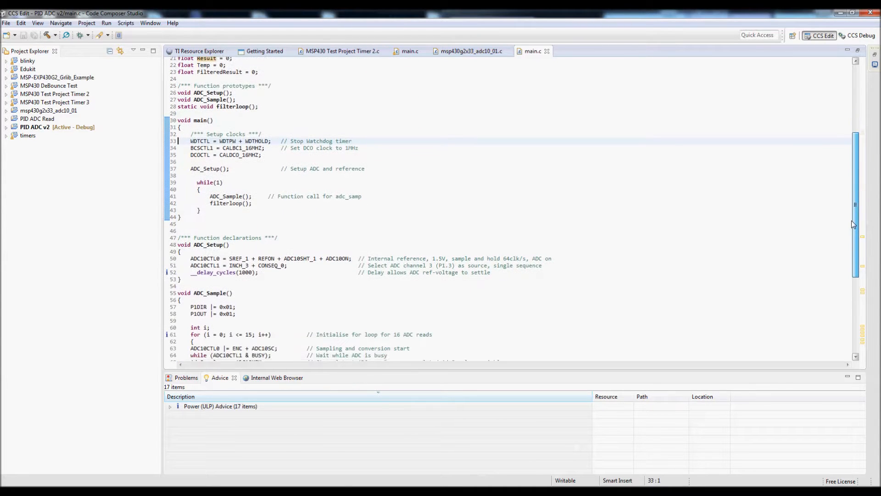
{"action": "scroll", "scroll_direction": "down", "scroll_amount": 3}
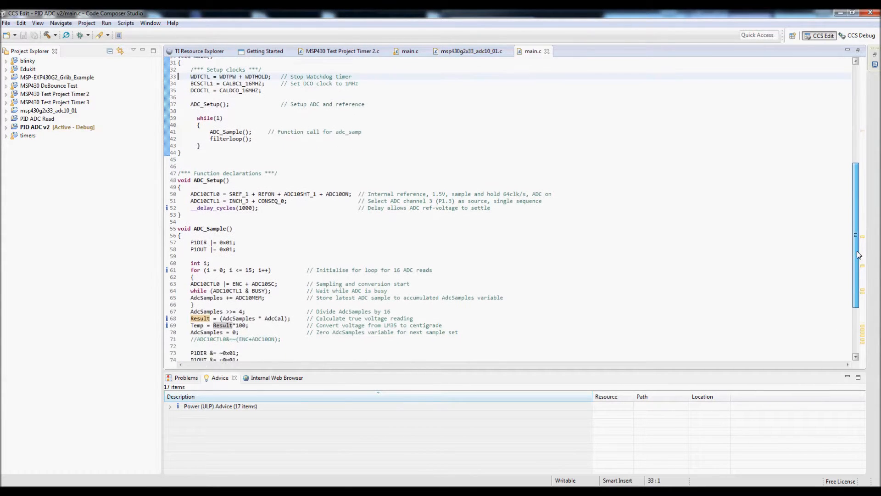
{"action": "scroll", "scroll_direction": "down", "scroll_amount": 3}
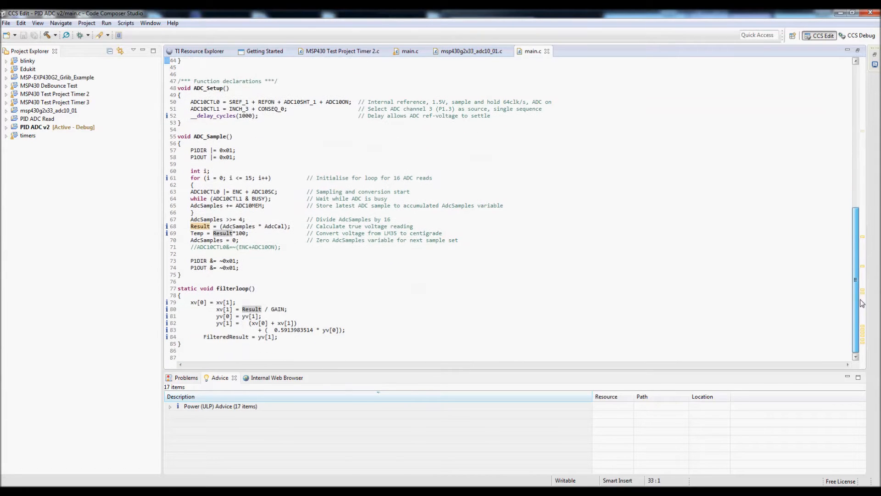
{"action": "left_click", "coordinate": [190, 226]}
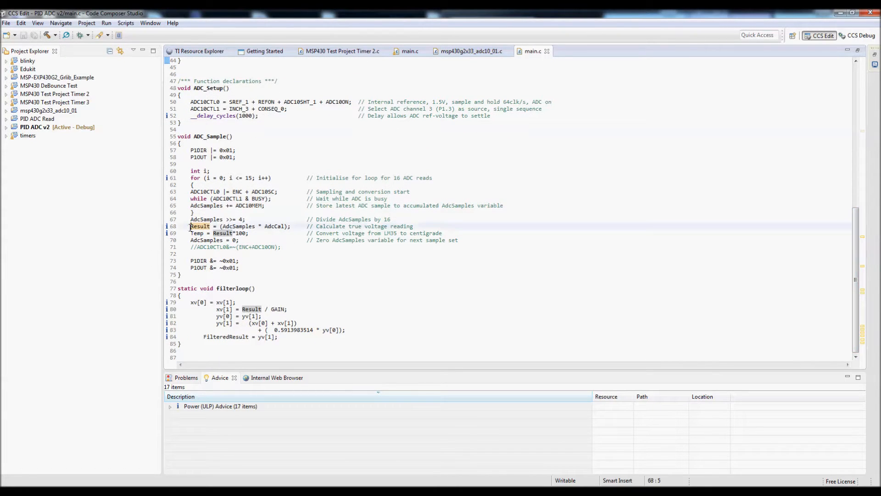
{"action": "double_click", "coordinate": [199, 226]}
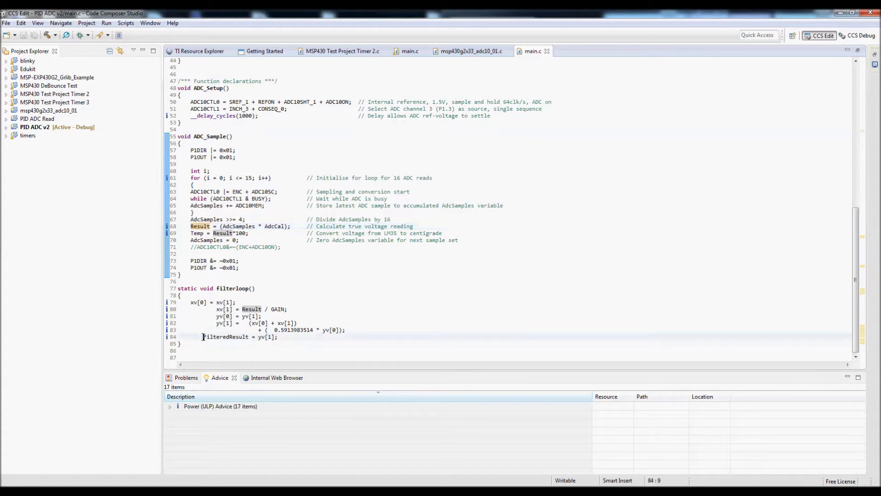
{"action": "double_click", "coordinate": [225, 337]}
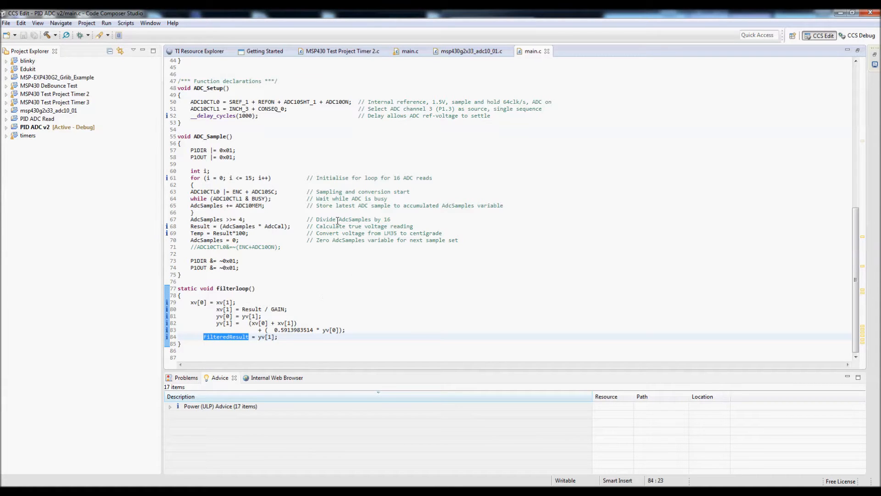
{"action": "mouse_move", "coordinate": [519, 201]}
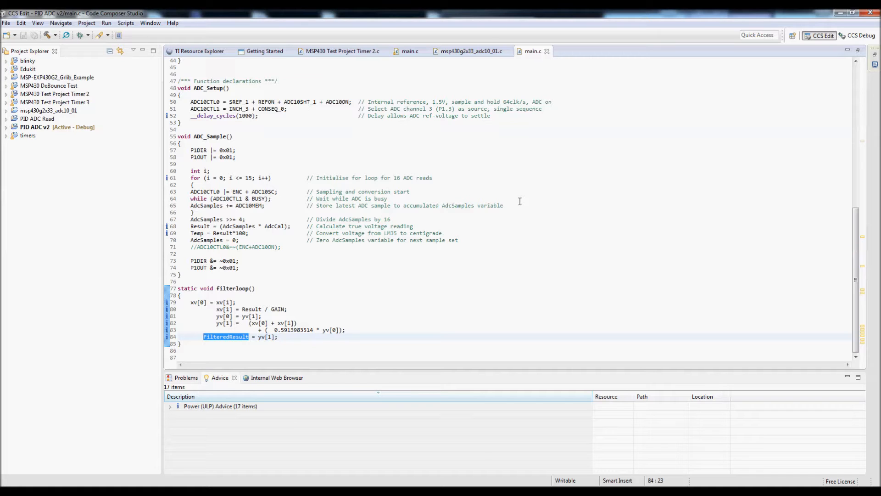
{"action": "mouse_move", "coordinate": [367, 295]}
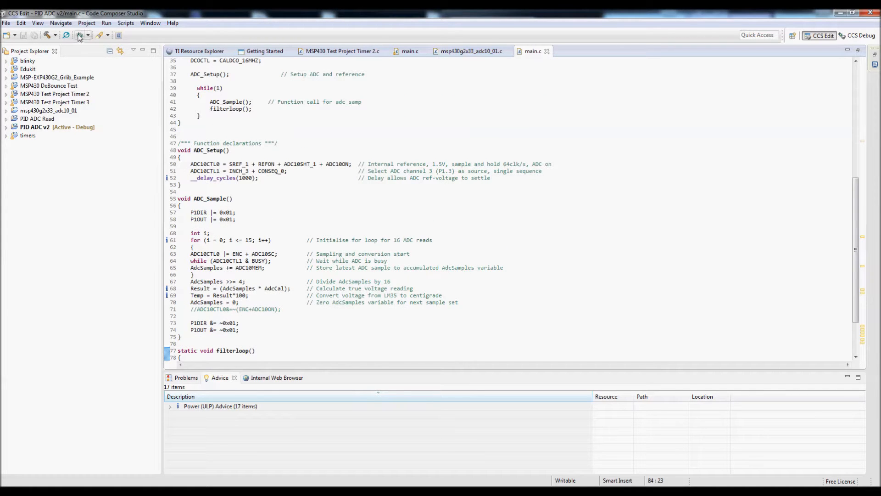
Step: Launch the PID ADC v2 debug session, then check the Breakpoints and Expressions views
{"action": "left_click", "coordinate": [77, 35]}
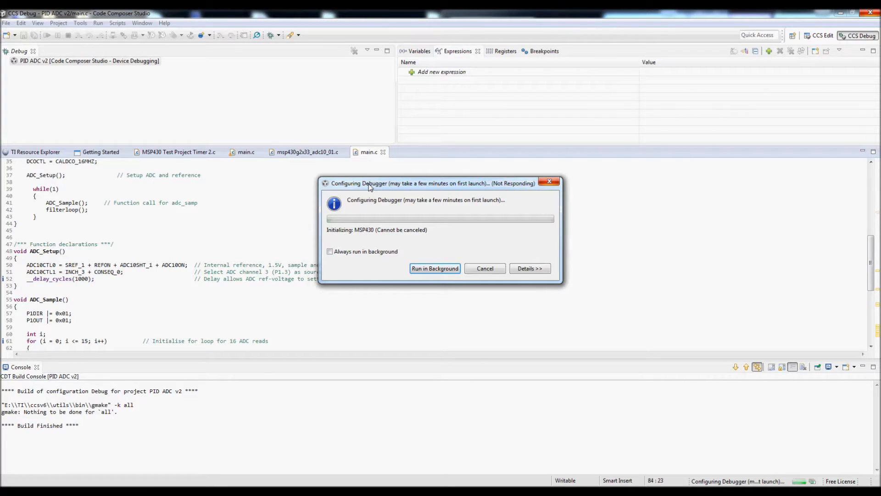
{"action": "left_click", "coordinate": [435, 268]}
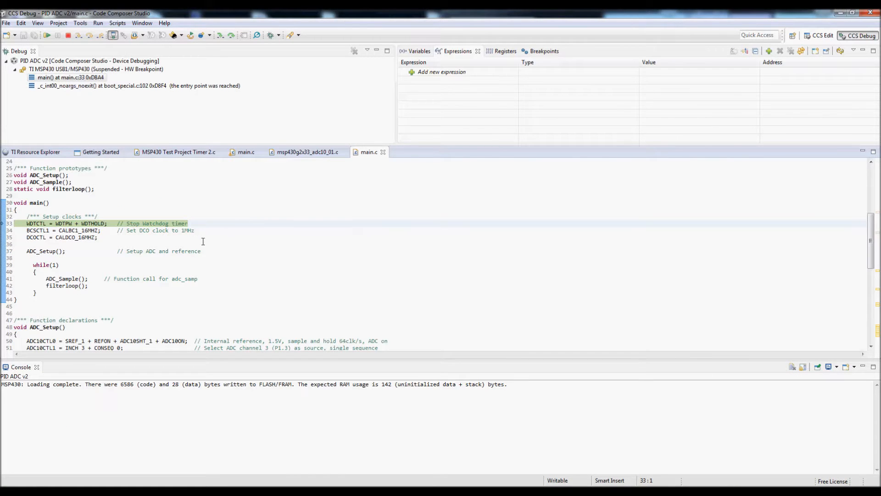
{"action": "mouse_move", "coordinate": [447, 101]}
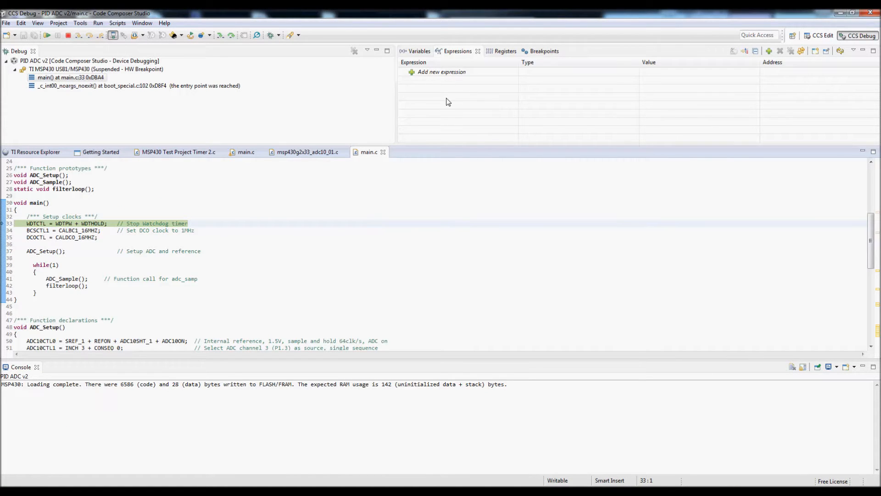
{"action": "left_click", "coordinate": [535, 51]}
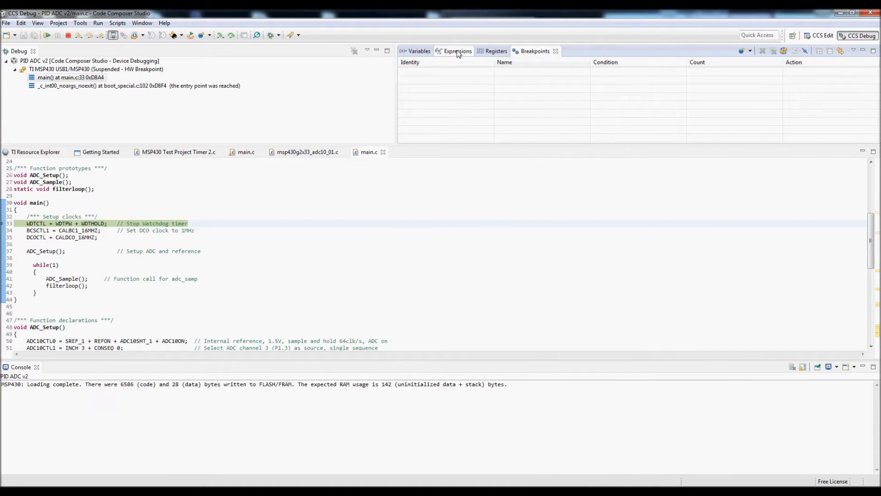
{"action": "left_click", "coordinate": [457, 51]}
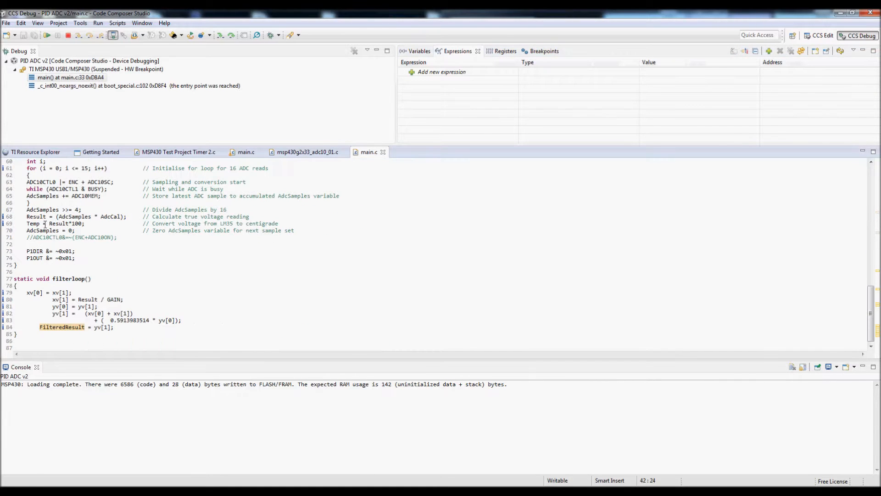
Step: Add Result and FilteredResult as watch expressions, both floats reading 0.0
{"action": "right_click", "coordinate": [34, 216]}
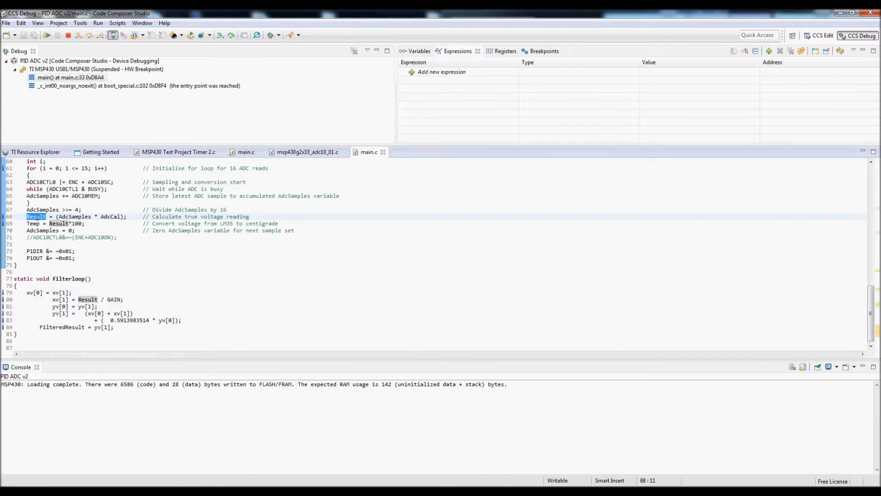
{"action": "right_click", "coordinate": [35, 216]}
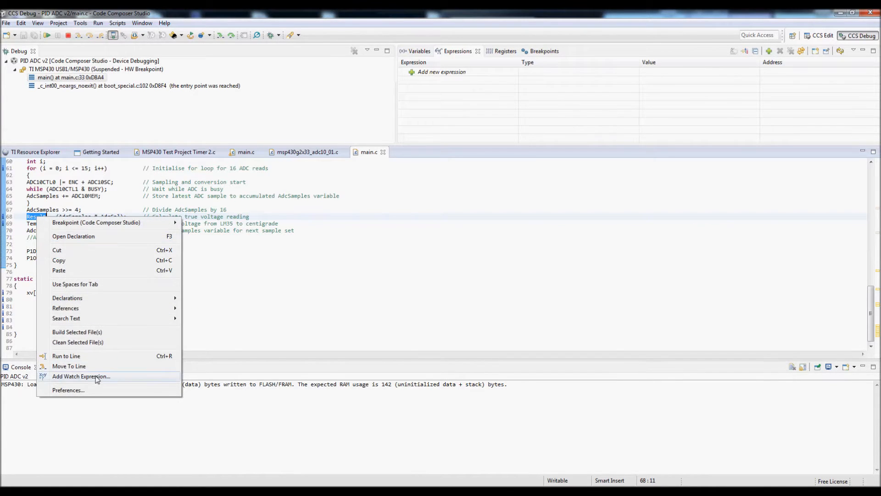
{"action": "left_click", "coordinate": [80, 376]}
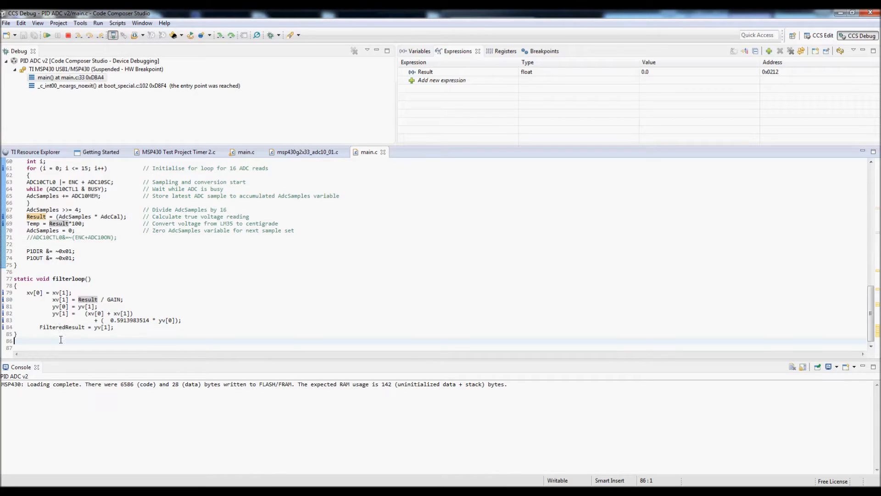
{"action": "right_click", "coordinate": [56, 327]}
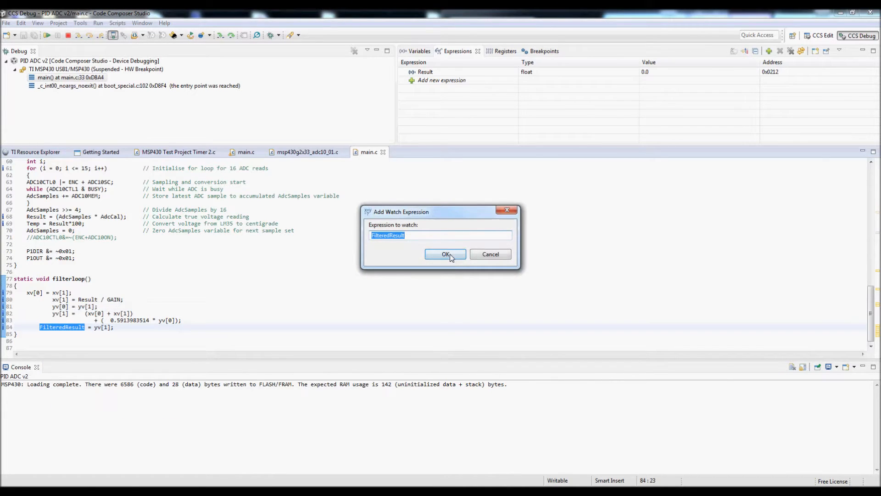
{"action": "left_click", "coordinate": [446, 254]}
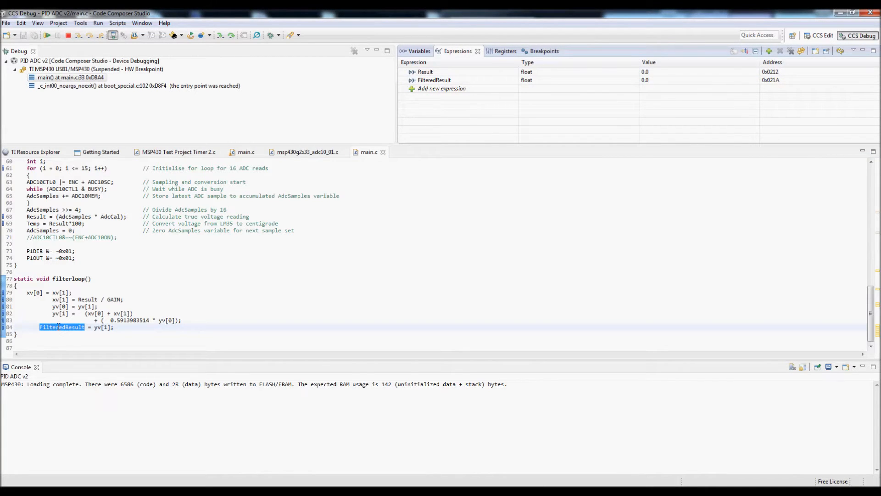
Step: Set a breakpoint on main.c line 84's FilteredResult assignment and bring up its gutter menu
{"action": "right_click", "coordinate": [62, 326]}
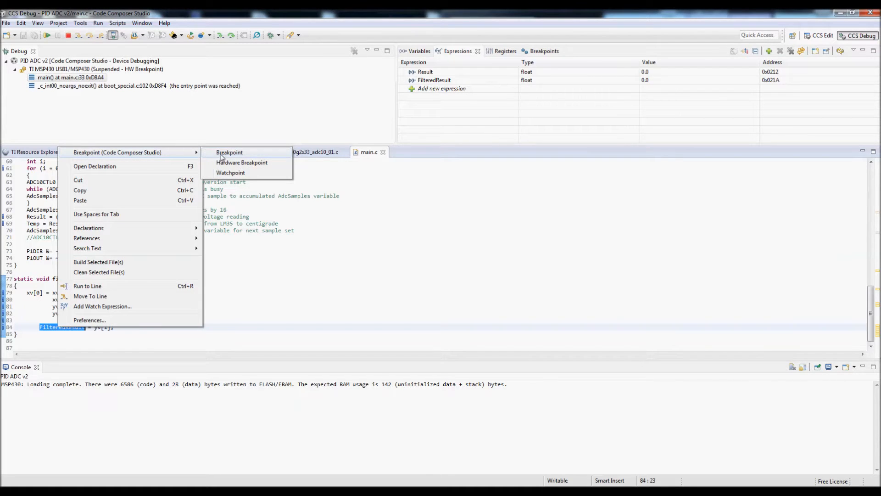
{"action": "left_click", "coordinate": [228, 152]}
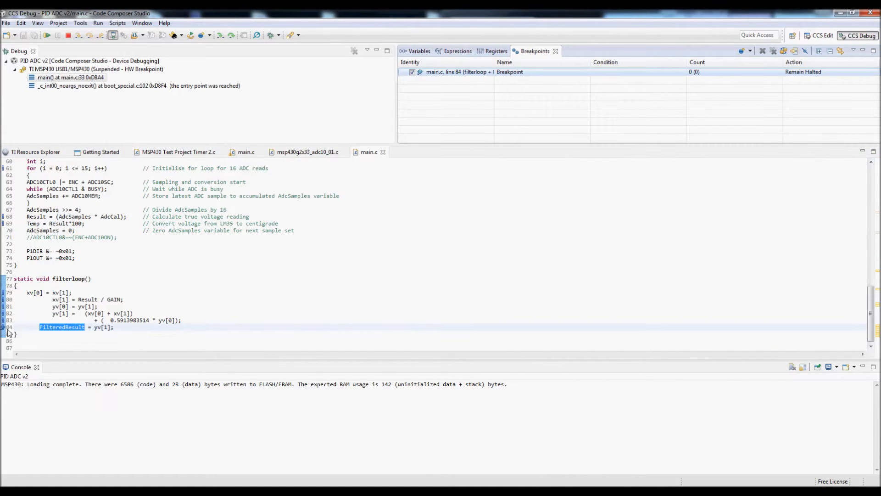
{"action": "mouse_move", "coordinate": [5, 327]}
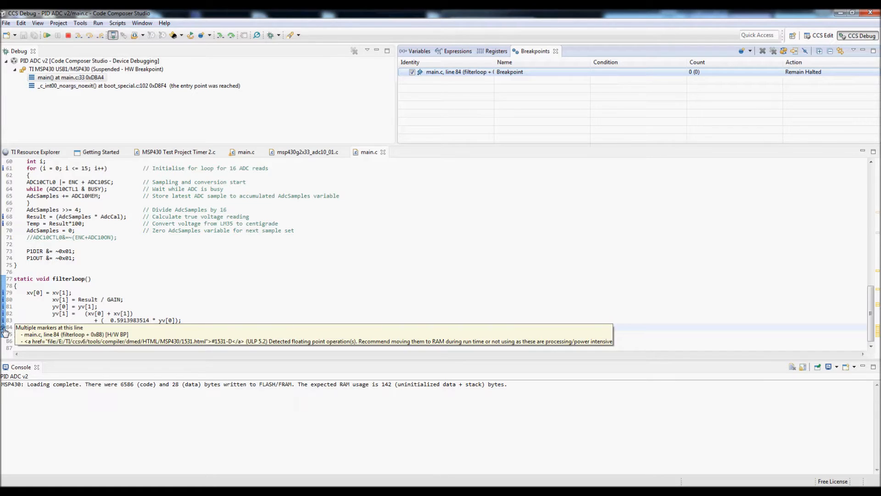
{"action": "right_click", "coordinate": [4, 328]}
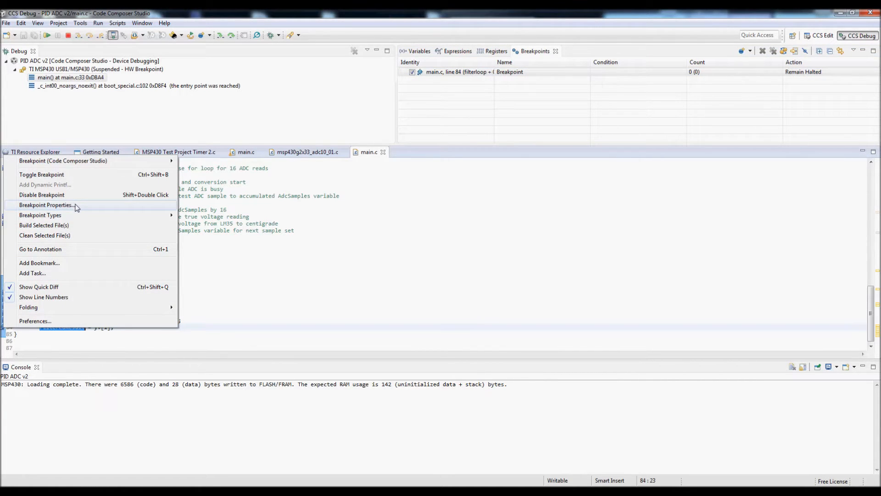
Step: Change the line 84 breakpoint's action to Refresh All Windows in Breakpoint Properties
{"action": "left_click", "coordinate": [46, 204]}
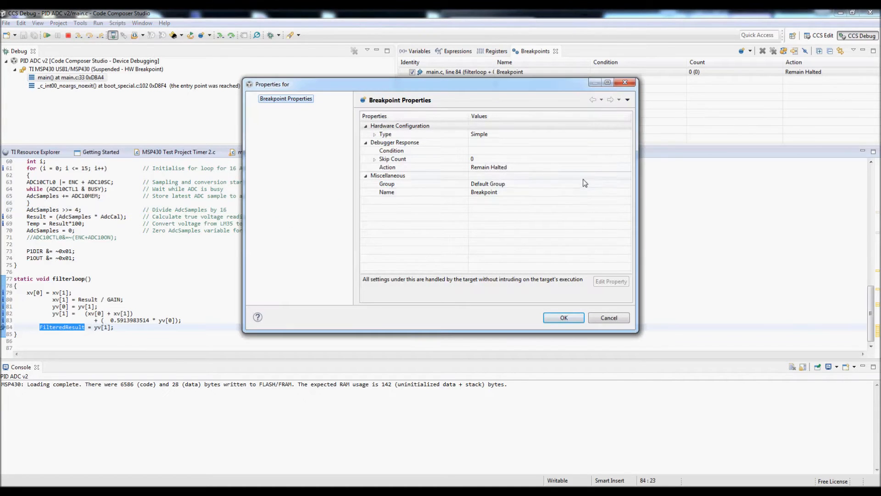
{"action": "left_click", "coordinate": [488, 167]}
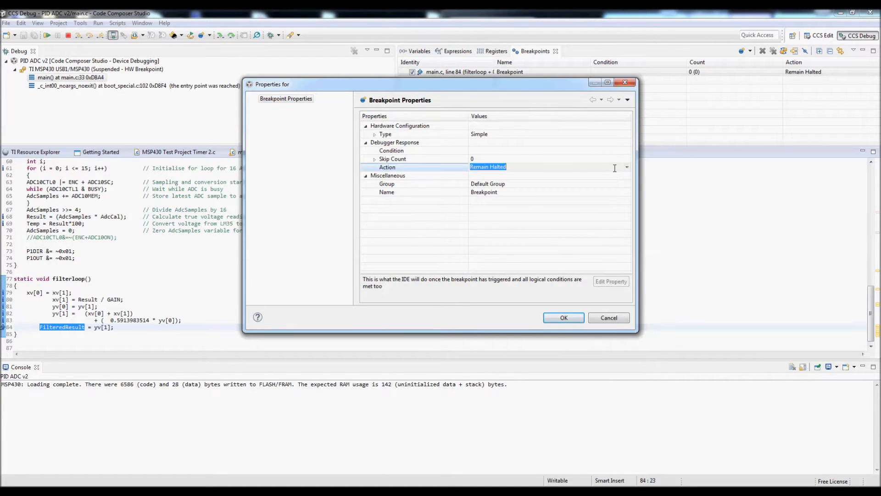
{"action": "left_click", "coordinate": [626, 167]}
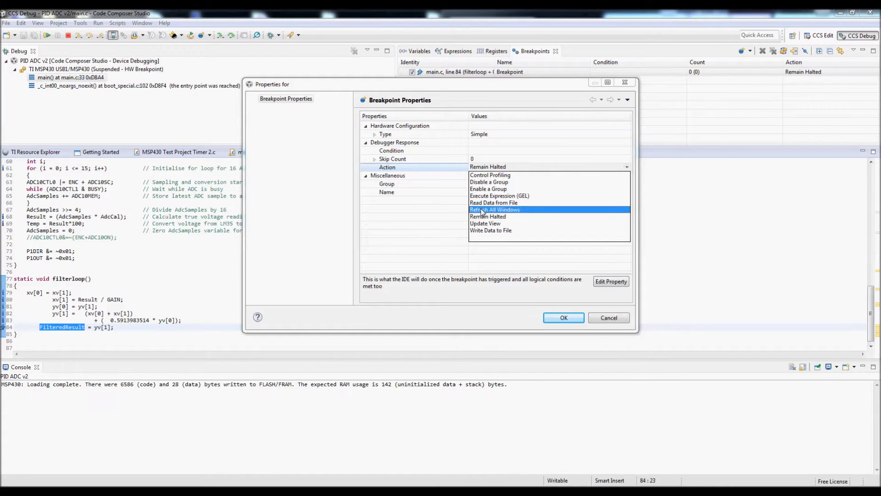
{"action": "left_click", "coordinate": [494, 209]}
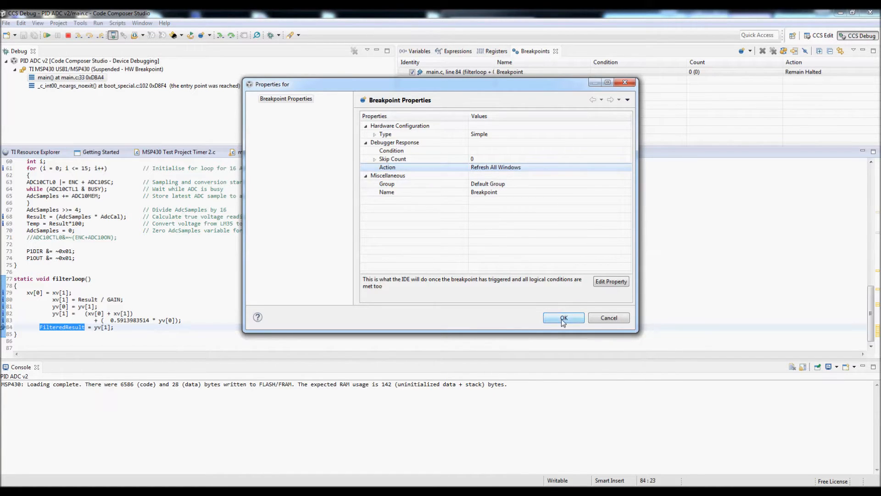
{"action": "left_click", "coordinate": [563, 318]}
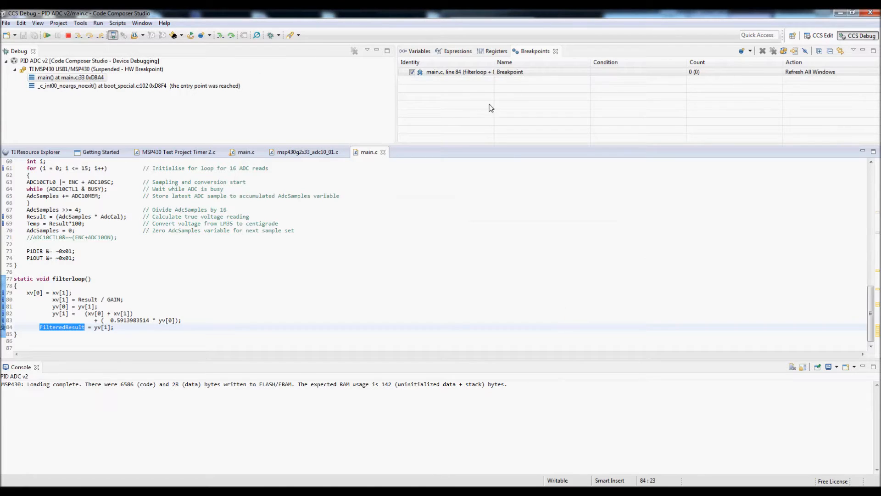
Step: Graph Result as a single-time plot with a decimal Y-axis titled 'Volts'
{"action": "left_click", "coordinate": [457, 51]}
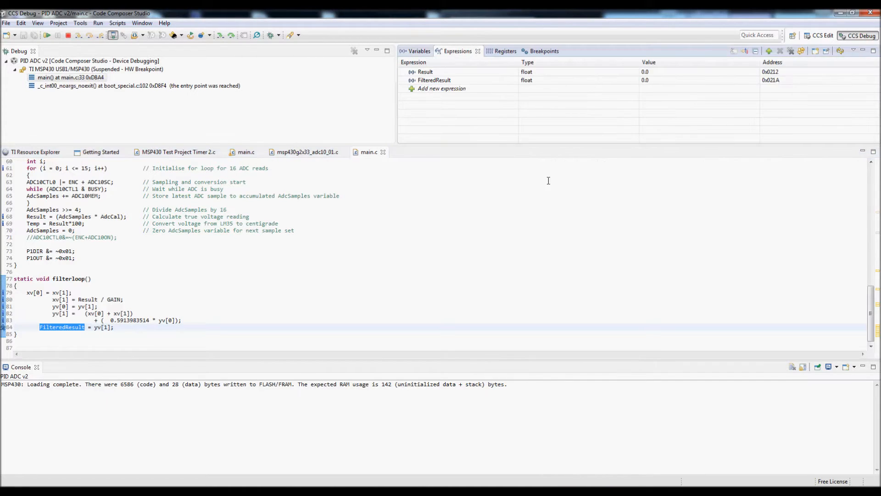
{"action": "mouse_move", "coordinate": [488, 220]}
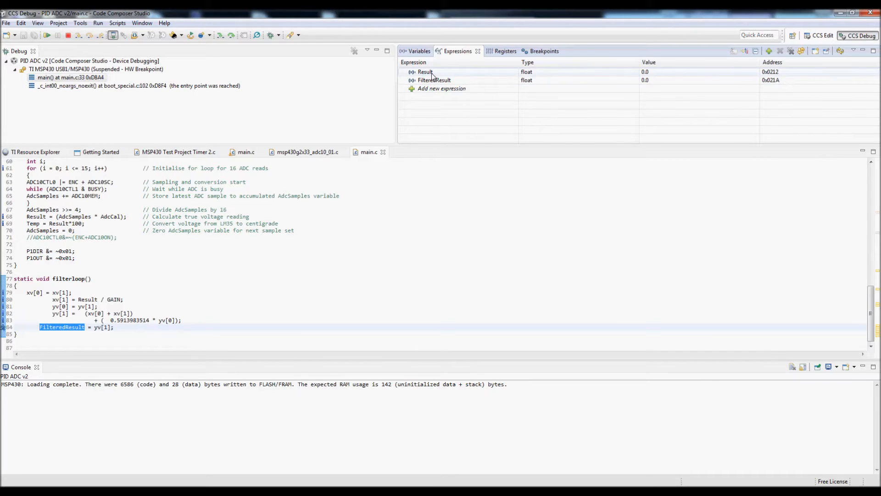
{"action": "right_click", "coordinate": [425, 72]}
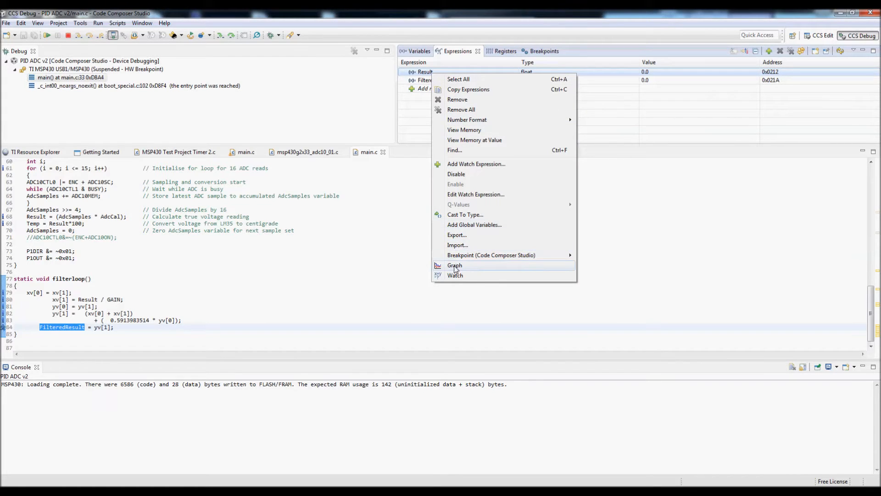
{"action": "left_click", "coordinate": [455, 265]}
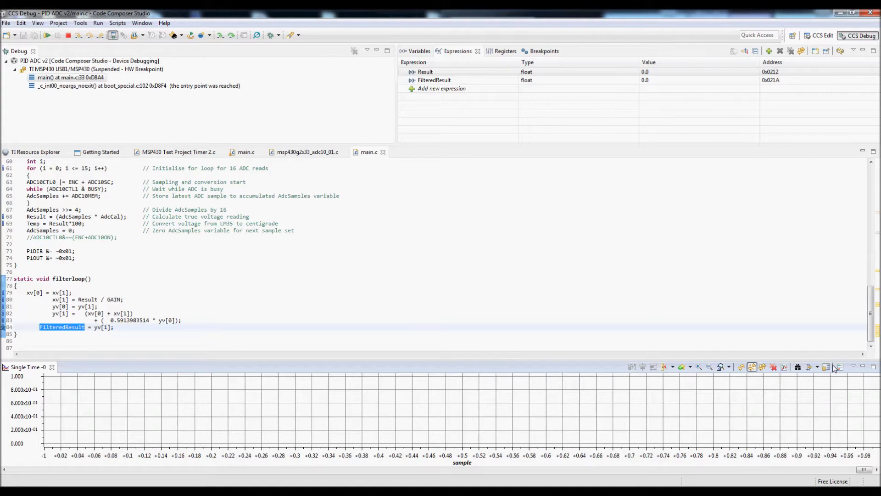
{"action": "left_click", "coordinate": [841, 366]}
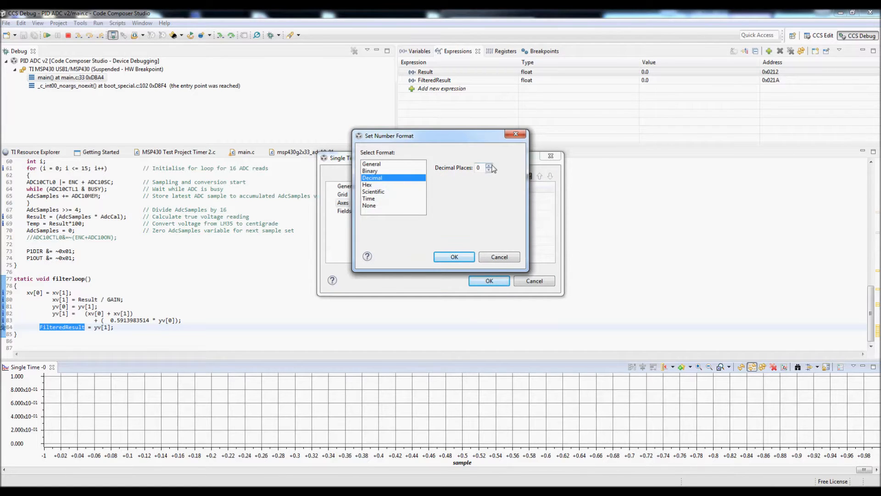
{"action": "left_click", "coordinate": [453, 257]}
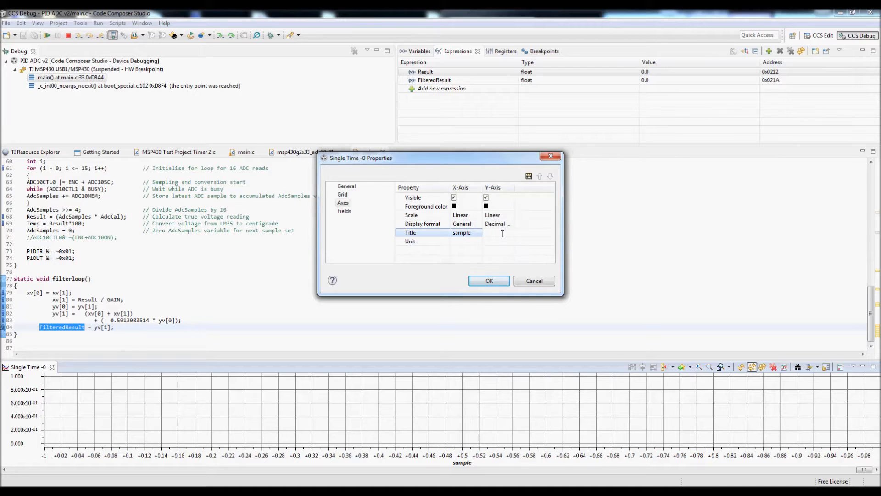
{"action": "type", "text": "Volts"}
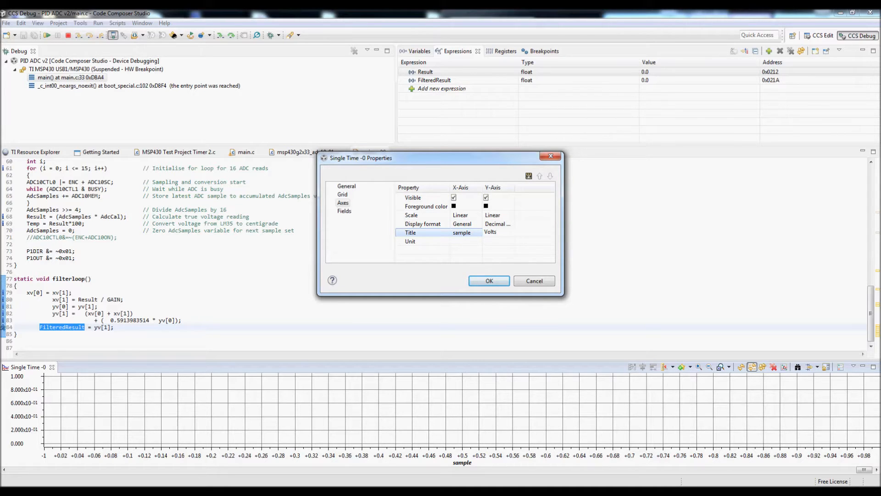
{"action": "left_click", "coordinate": [488, 280]}
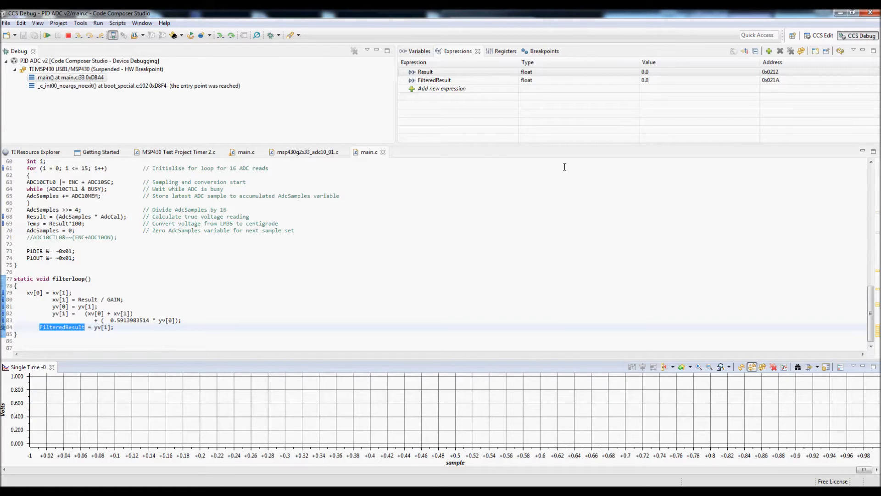
Step: Graph FilteredResult in a new single-time plot, entering 2000 in its data properties
{"action": "right_click", "coordinate": [433, 80]}
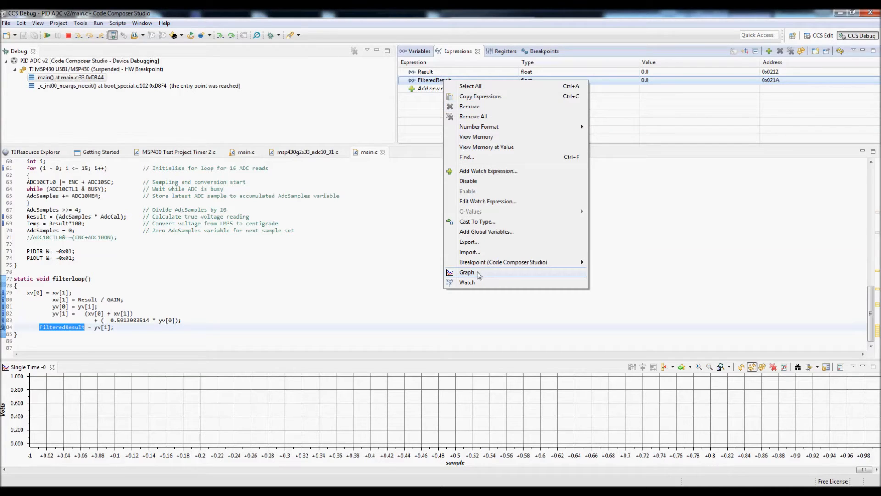
{"action": "left_click", "coordinate": [466, 272]}
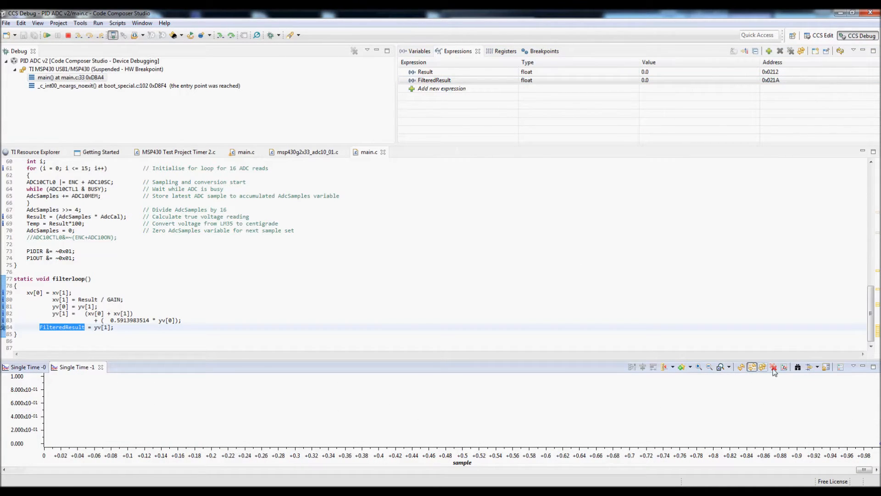
{"action": "left_click", "coordinate": [773, 367]}
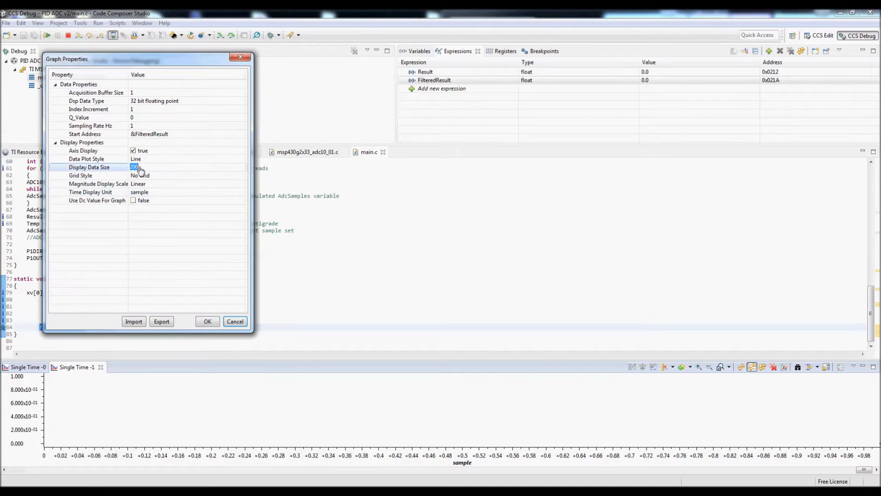
{"action": "type", "text": "2000"}
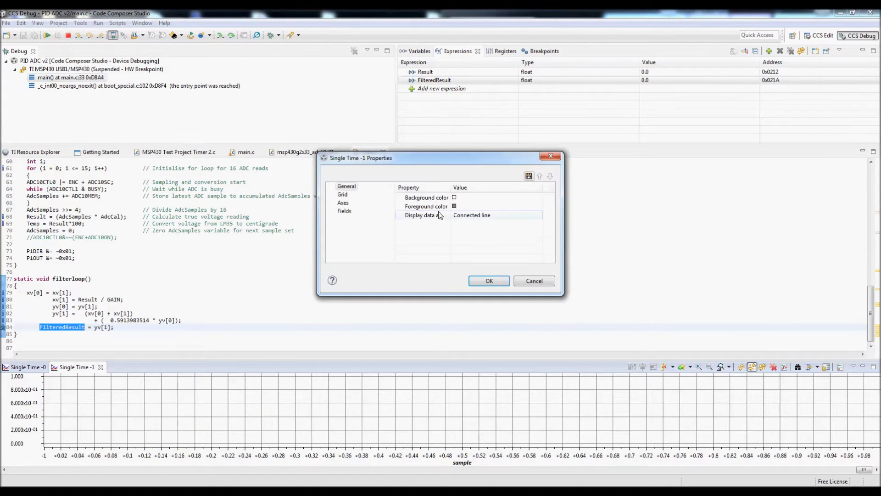
Step: Set the FilteredResult graph's Y-axis to decimal format titled 'Volts (Filtered)'
{"action": "left_click", "coordinate": [343, 203]}
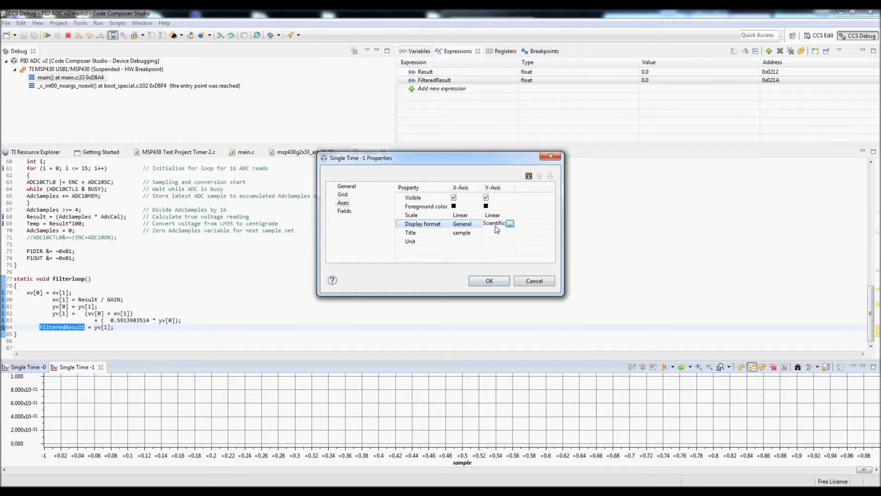
{"action": "left_click", "coordinate": [509, 223]}
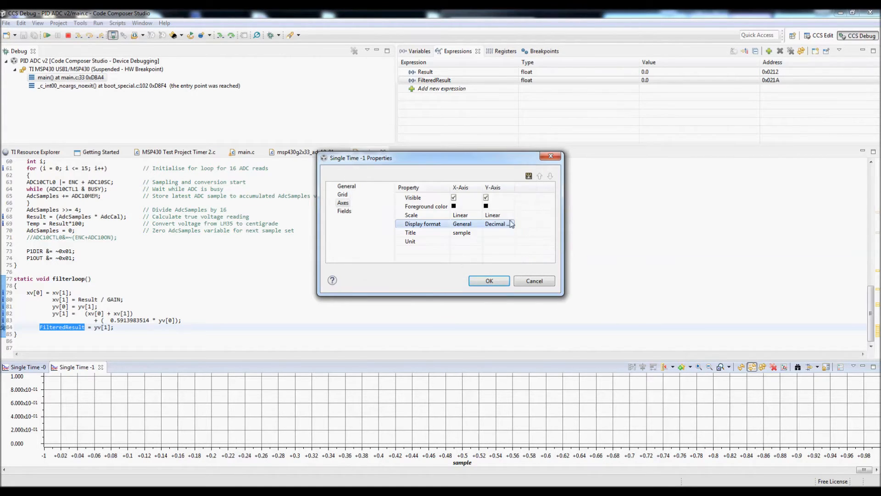
{"action": "type", "text": "Y"}
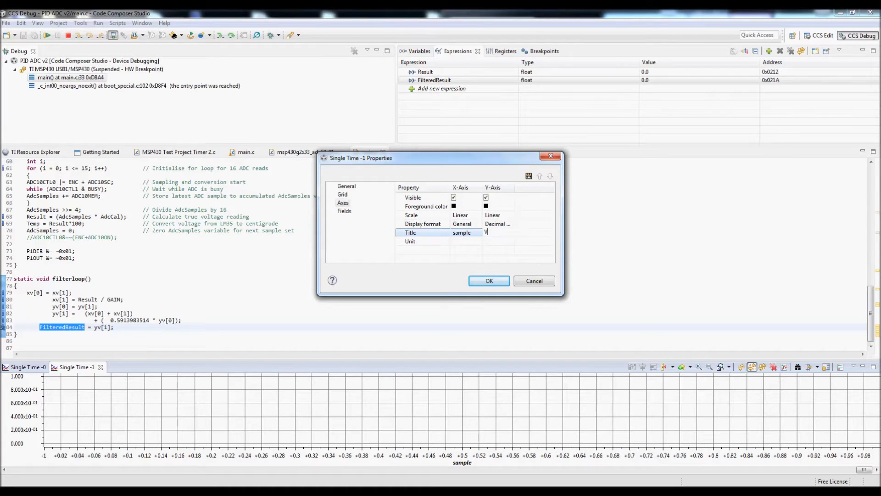
{"action": "type", "text": "olts ("}
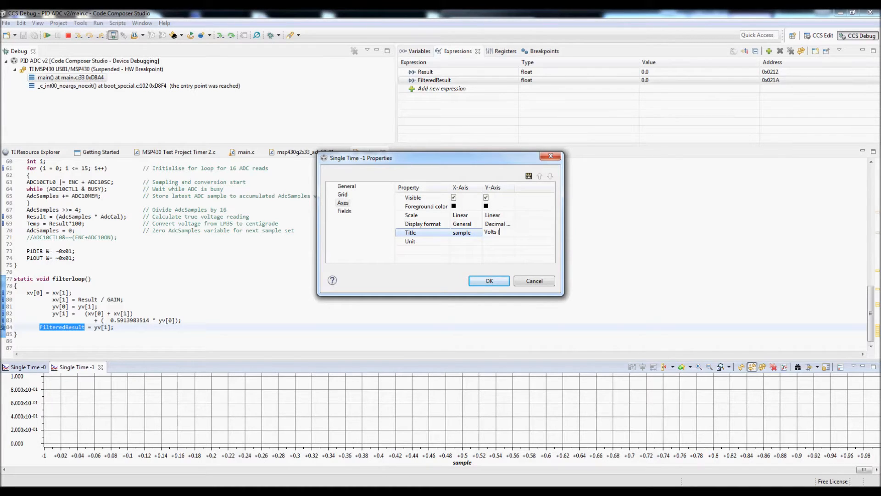
{"action": "type", "text": "Filtered"}
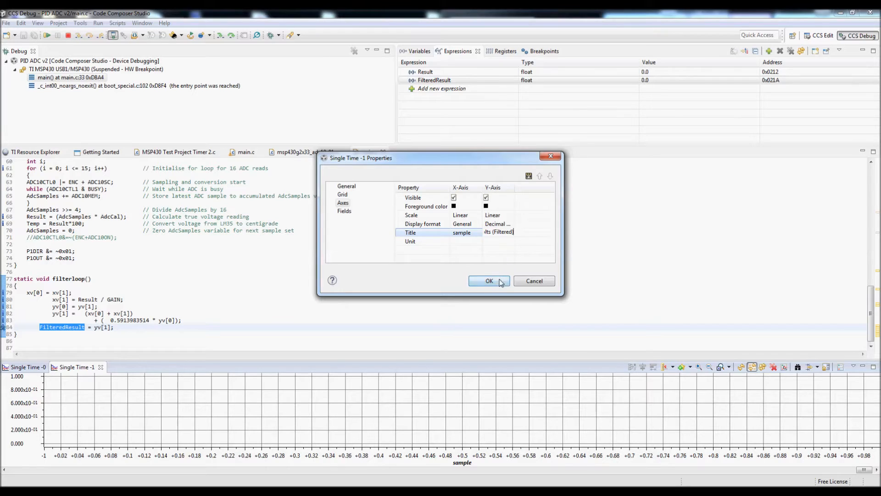
{"action": "left_click", "coordinate": [489, 280]}
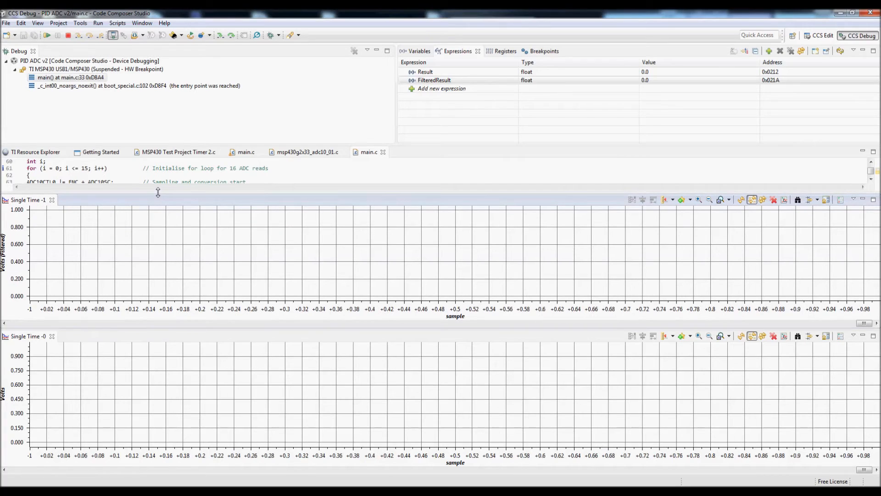
{"action": "mouse_move", "coordinate": [115, 149]}
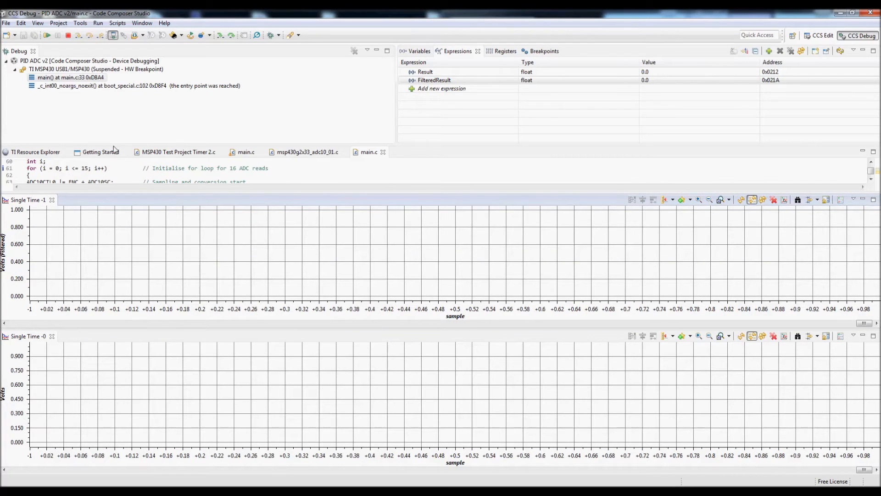
{"action": "mouse_move", "coordinate": [48, 35]}
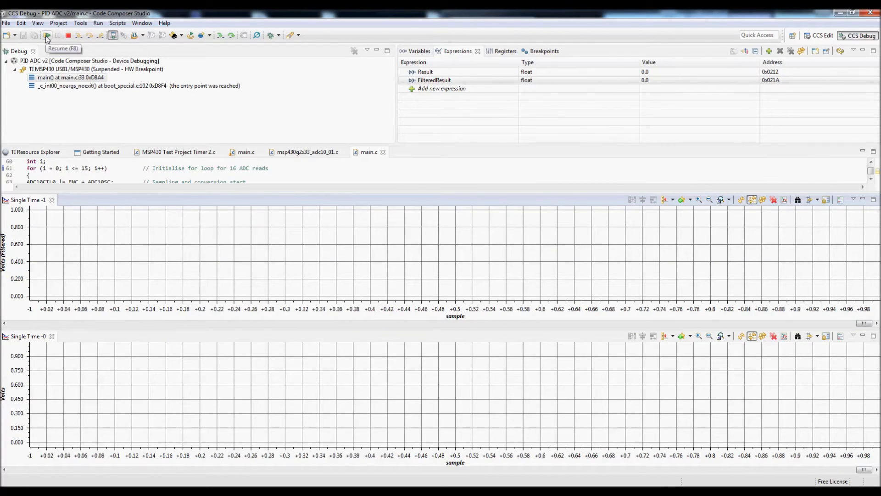
Step: Resume the MSP430 target so the Result graph traces a rising line
{"action": "left_click", "coordinate": [47, 35]}
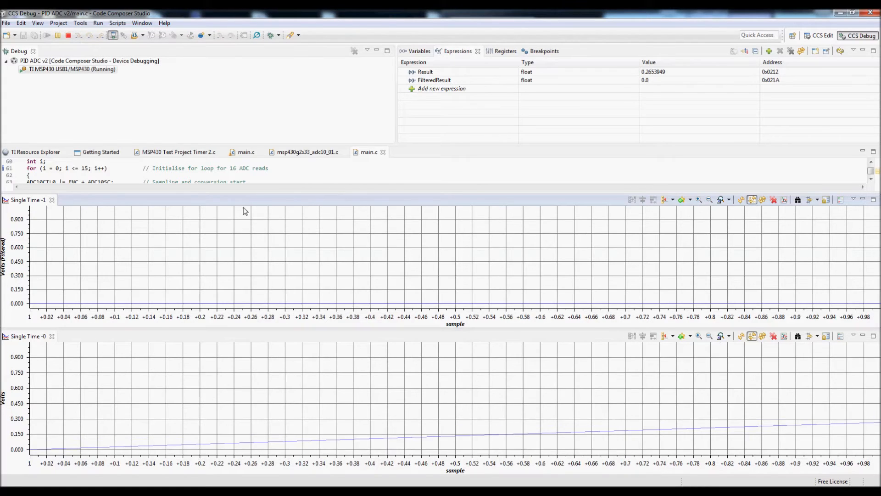